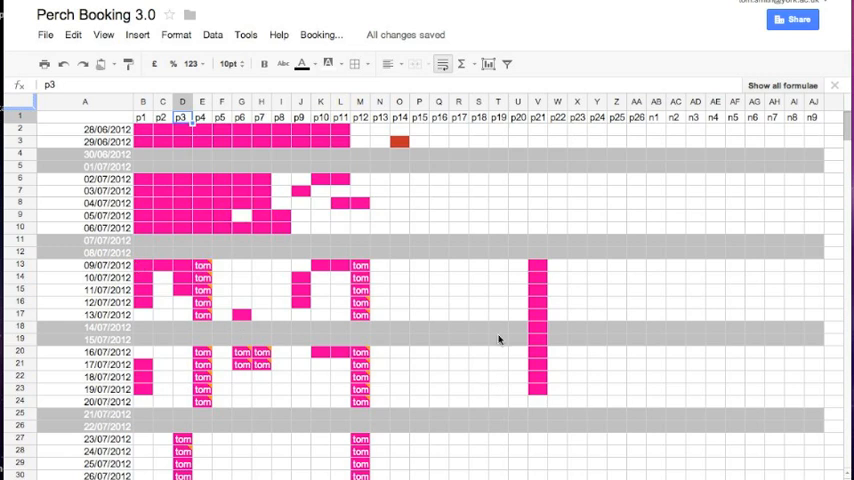
- Select p6 for 23–27 July 2012 and open the Book this perch form
scroll(down, 3)
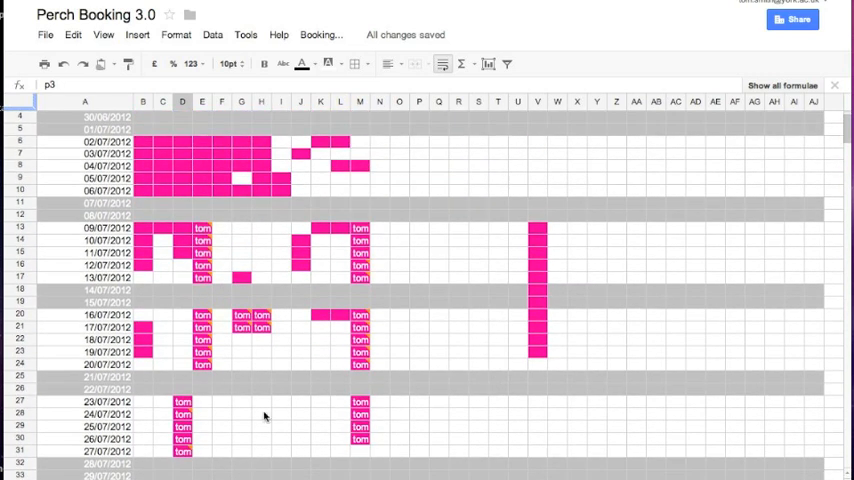
drag(241, 401, 241, 451)
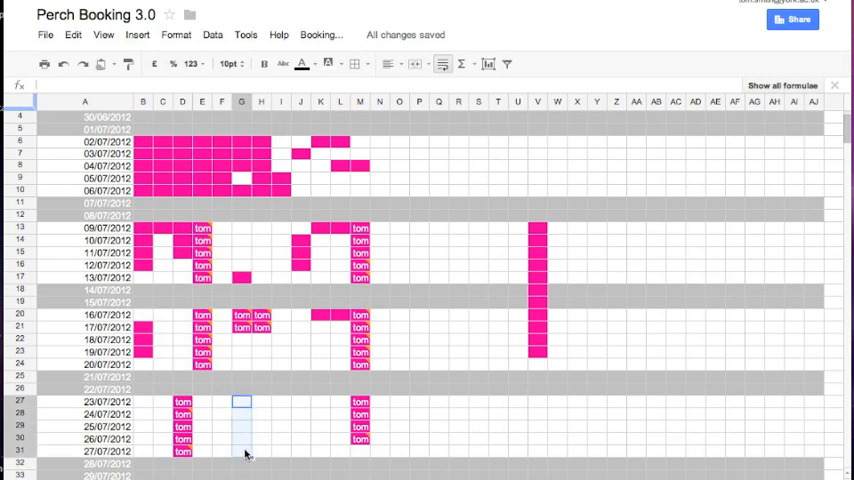
click(321, 34)
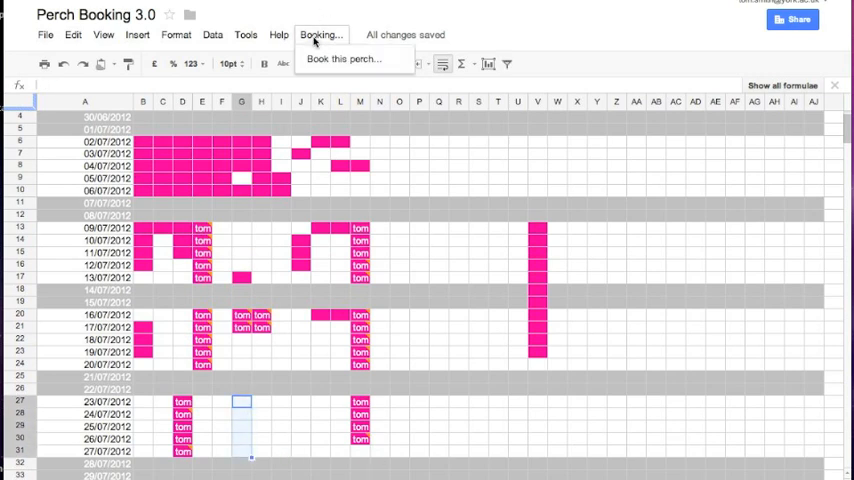
click(343, 58)
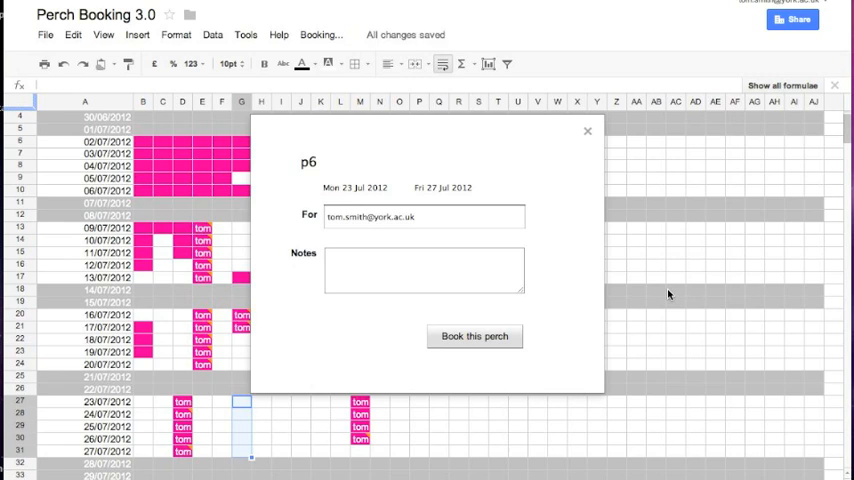
- Add the note 'For research planning', submit the p6 booking, and confirm
click(423, 270)
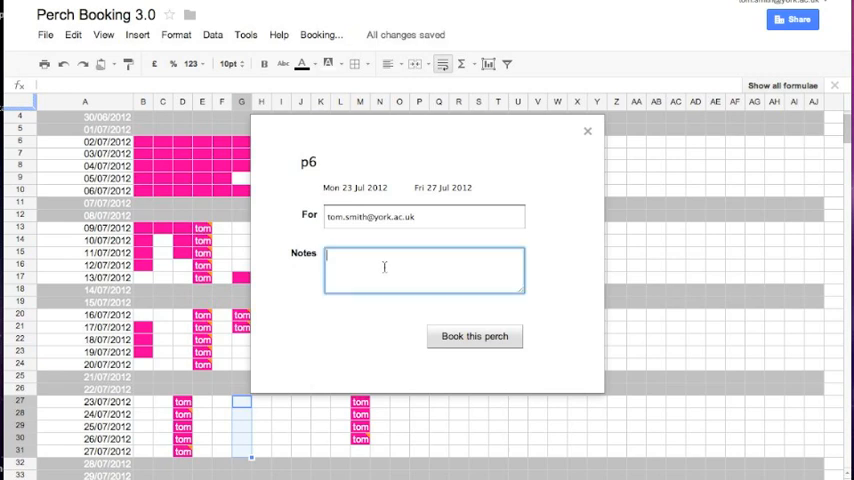
text(For research planning)
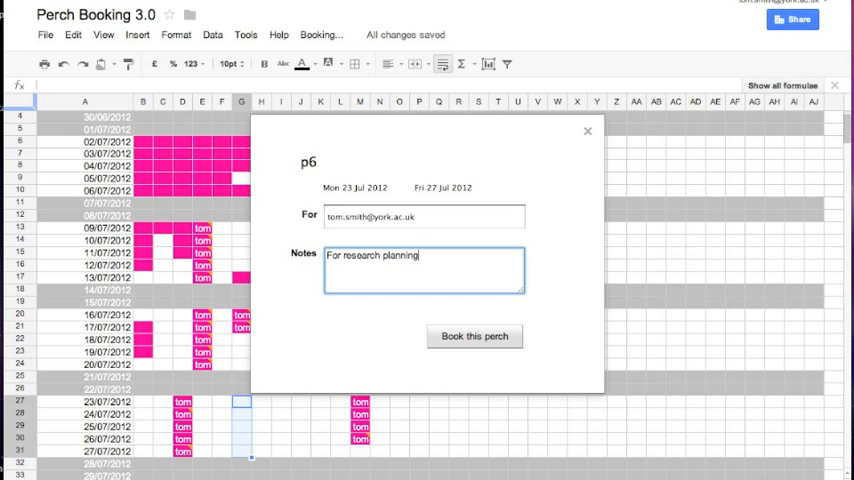
click(474, 336)
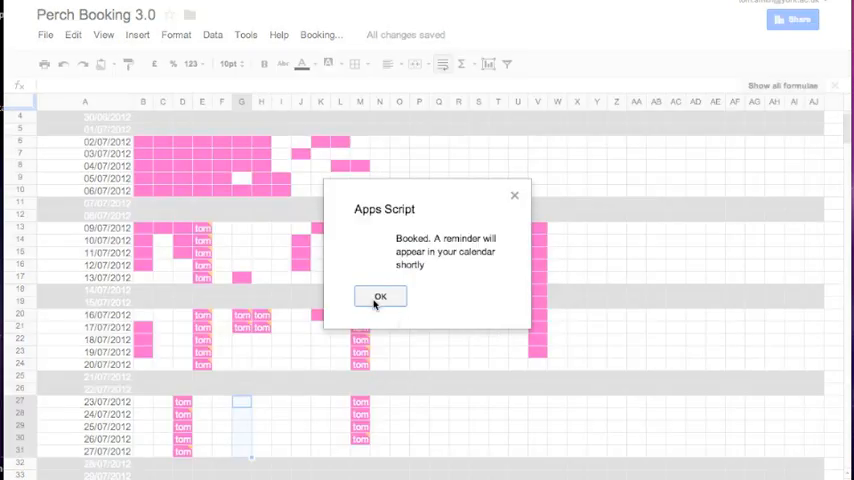
click(380, 296)
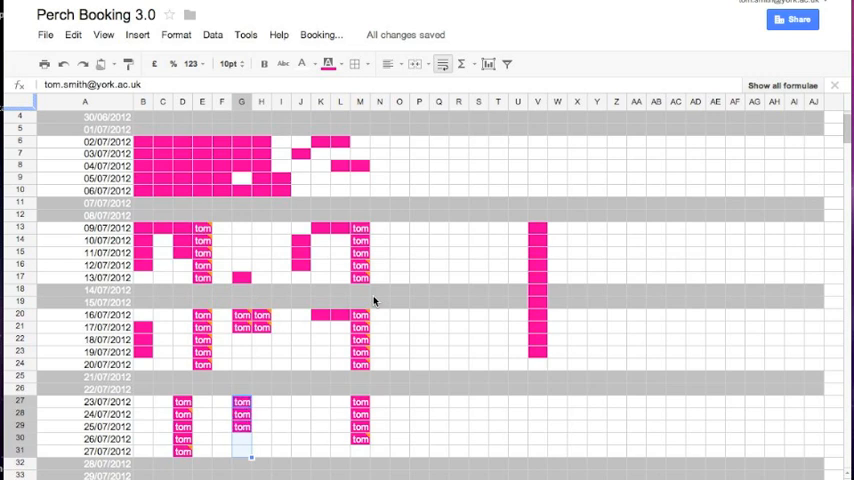
click(241, 439)
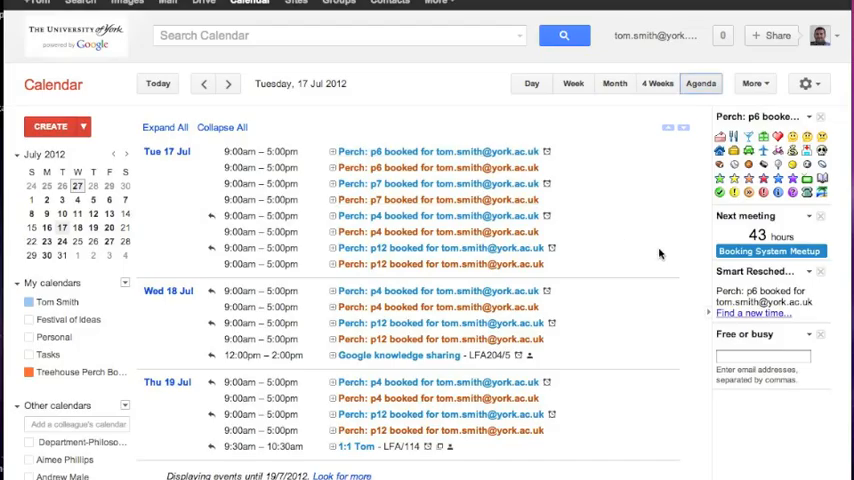
mouse_move(628, 270)
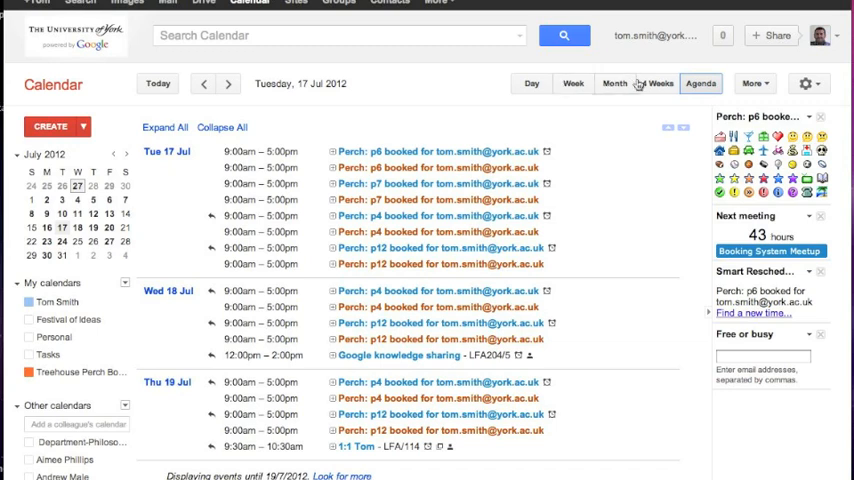
- Switch Google Calendar to the 4 Weeks view covering 15 July–11 August 2012
click(657, 83)
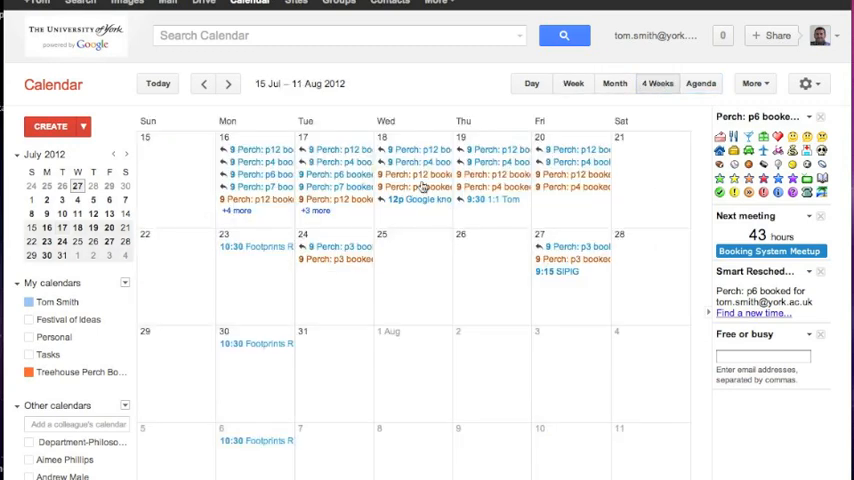
- Answer Yes to Going? on the 'Perch: p4 booked' event for Wednesday 18 July
click(413, 162)
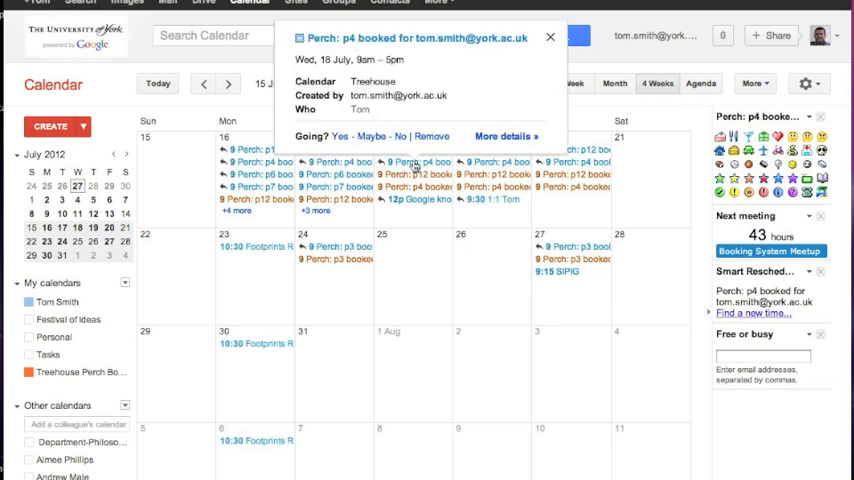
click(338, 136)
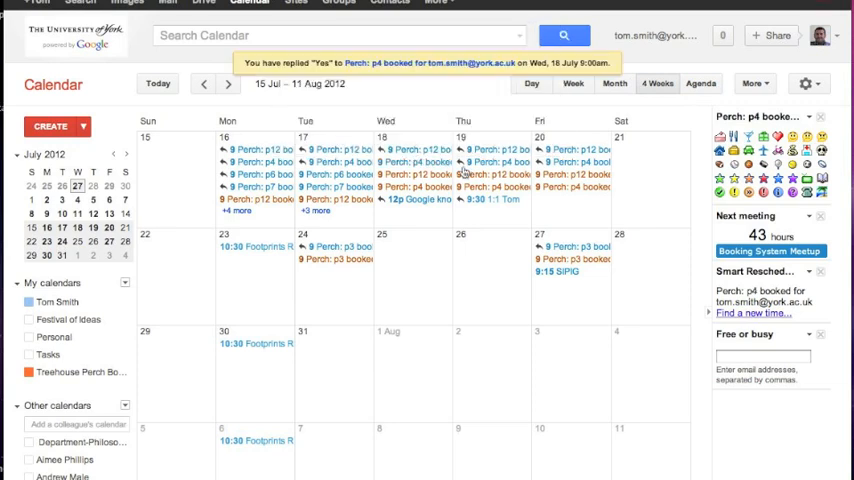